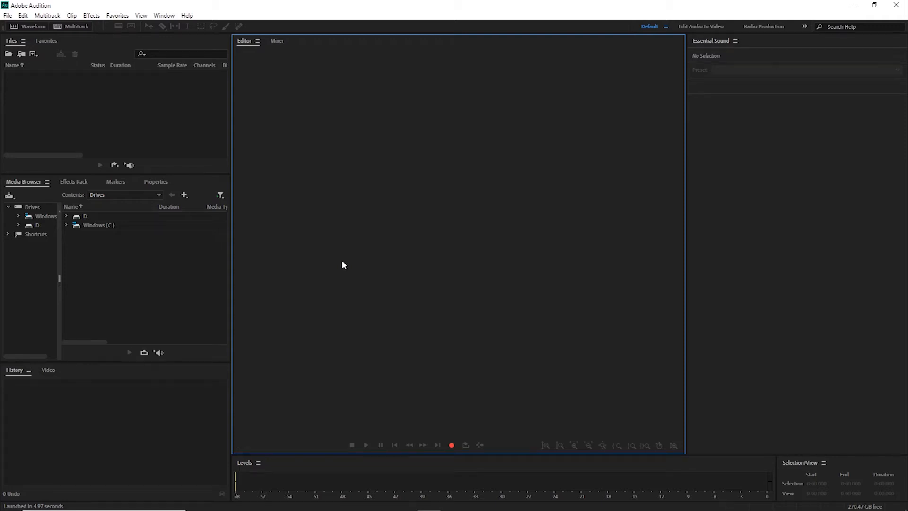
# Create a new audio file named 'test' at 48000 Hz, stereo, 32-bit float
pyautogui.click(8, 16)
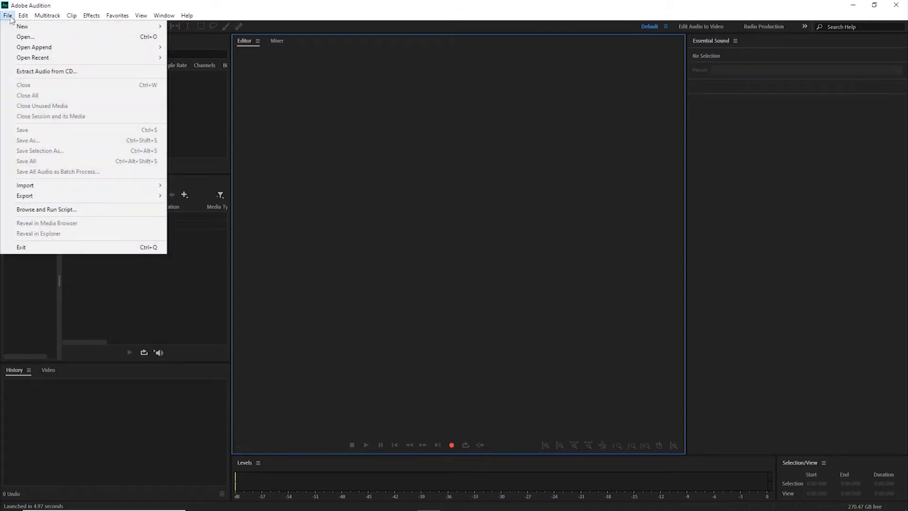
pyautogui.moveTo(16, 26)
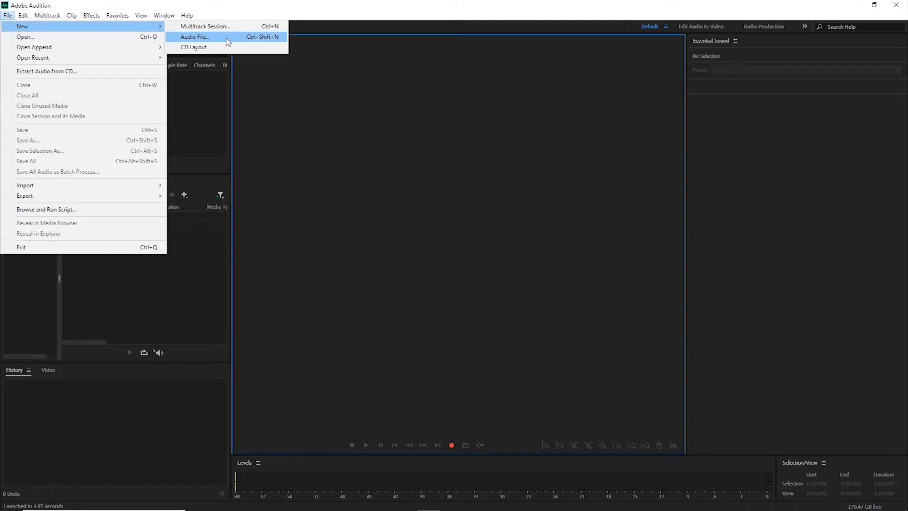
pyautogui.click(195, 37)
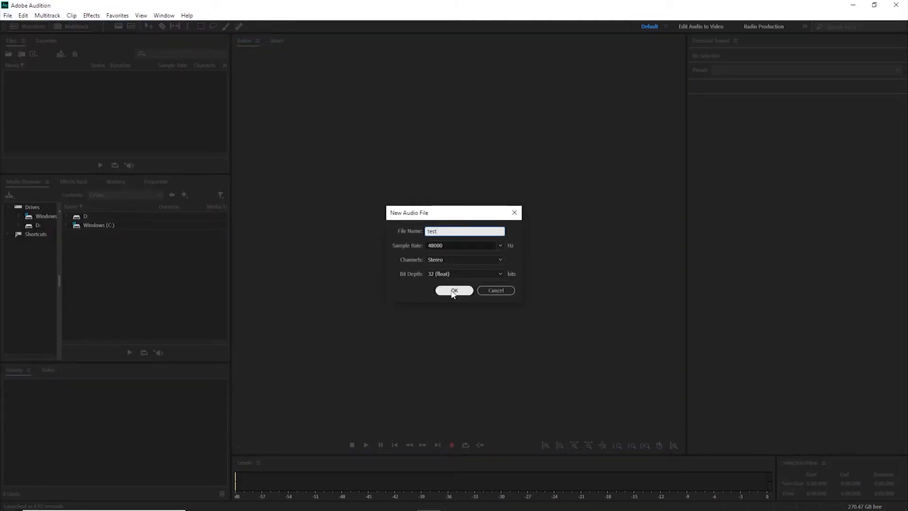
pyautogui.click(454, 290)
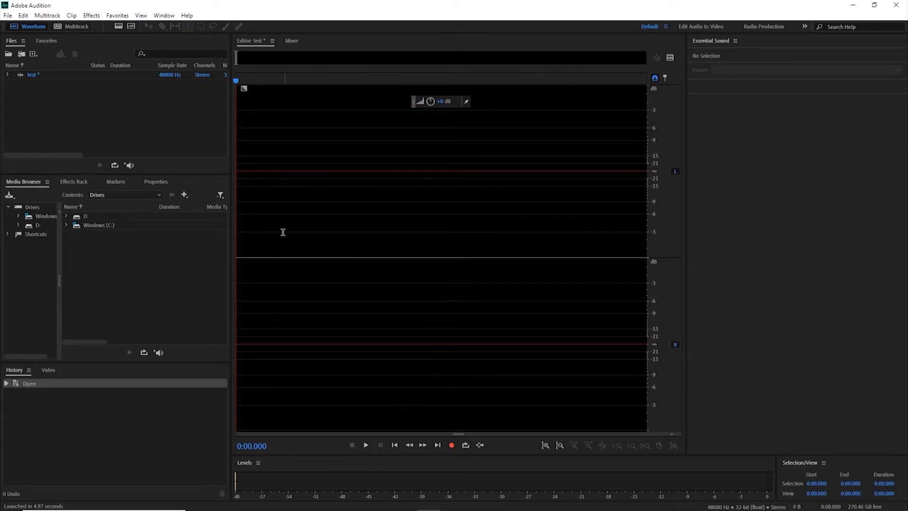
pyautogui.moveTo(451, 446)
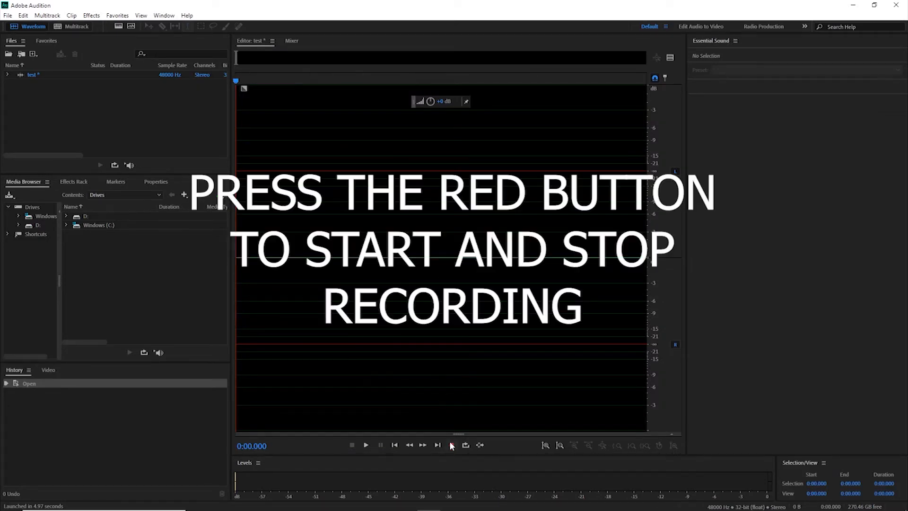
# Record about five seconds of spoken voice into the test file, then stop recording
pyautogui.click(451, 445)
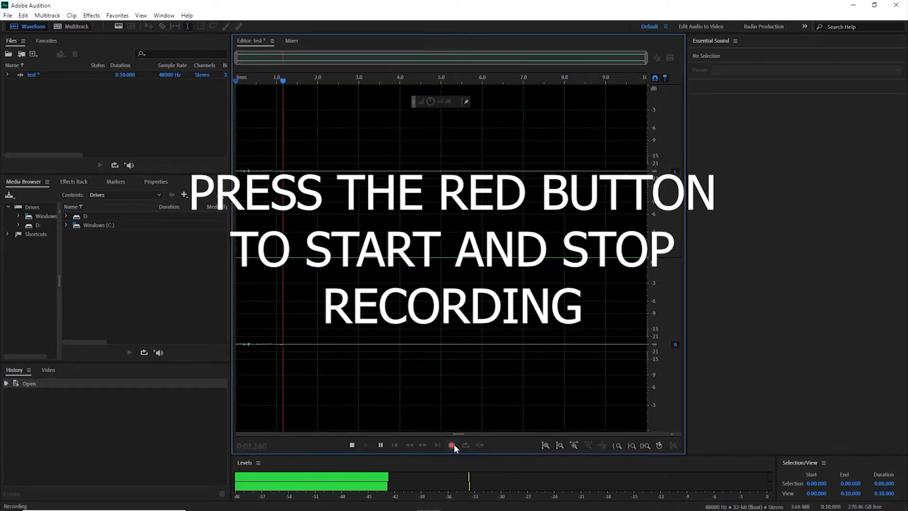
pyautogui.click(451, 445)
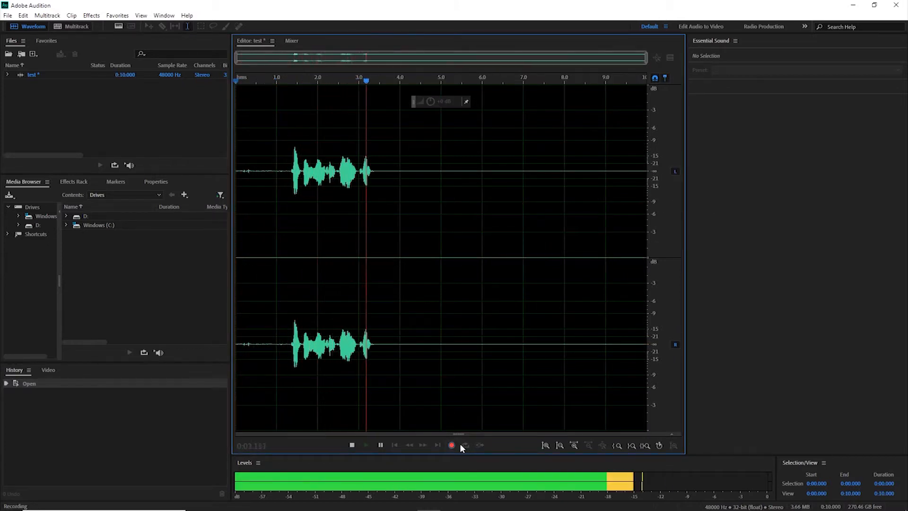
pyautogui.click(352, 445)
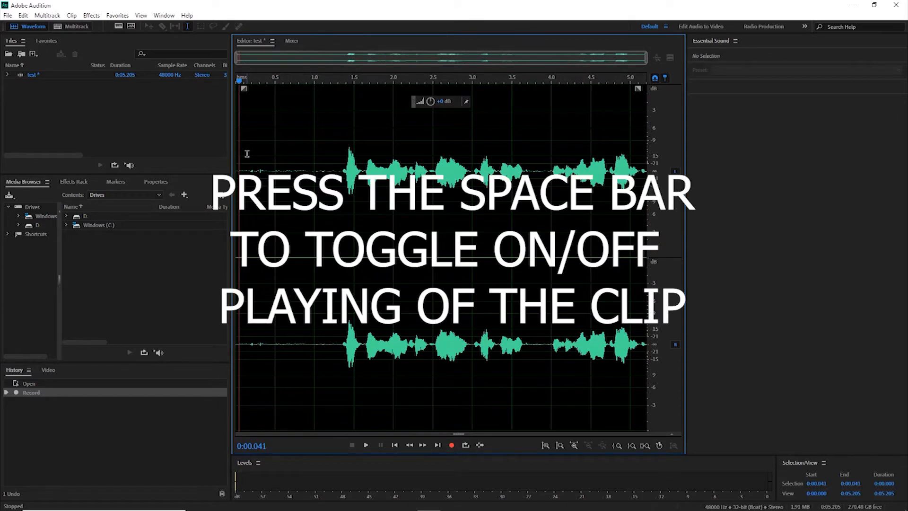
pyautogui.press('space')
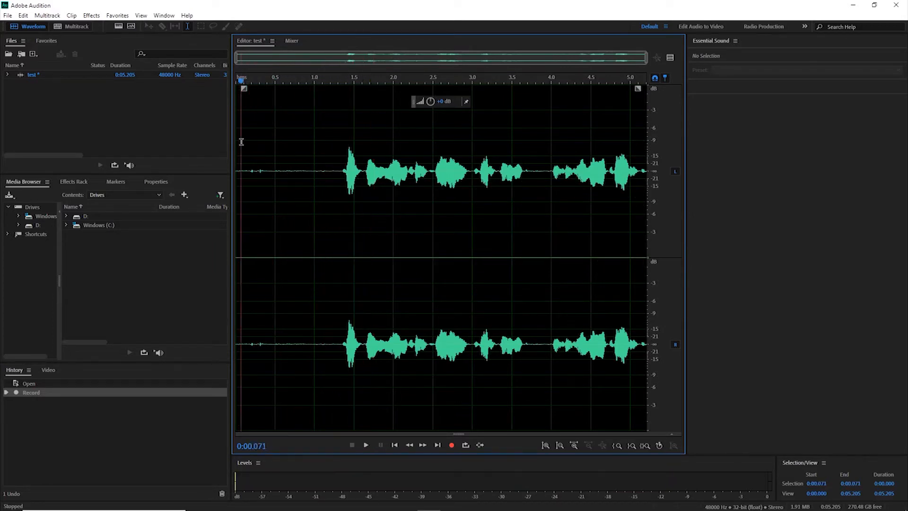
pyautogui.click(367, 445)
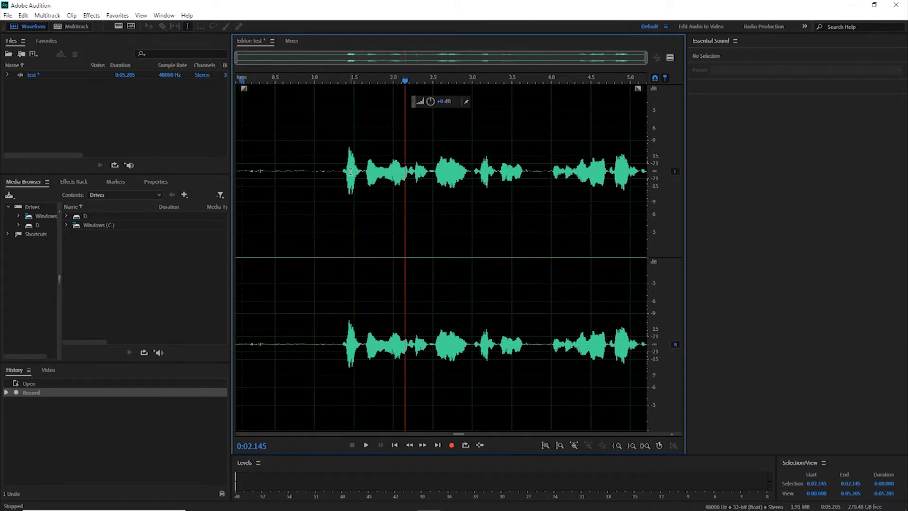
pyautogui.moveTo(335, 166)
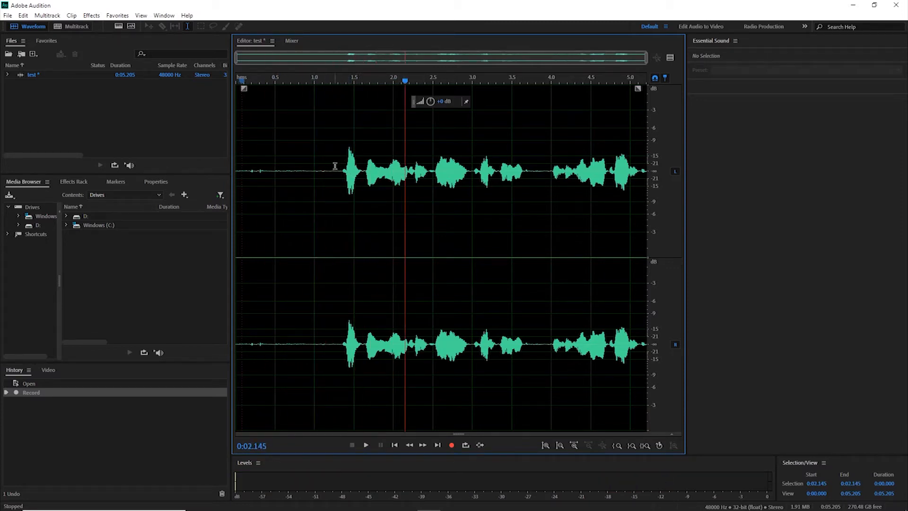
# Select the silent lead-in before the speech and capture its noise print
pyautogui.moveTo(237, 168); pyautogui.dragTo(337, 168)
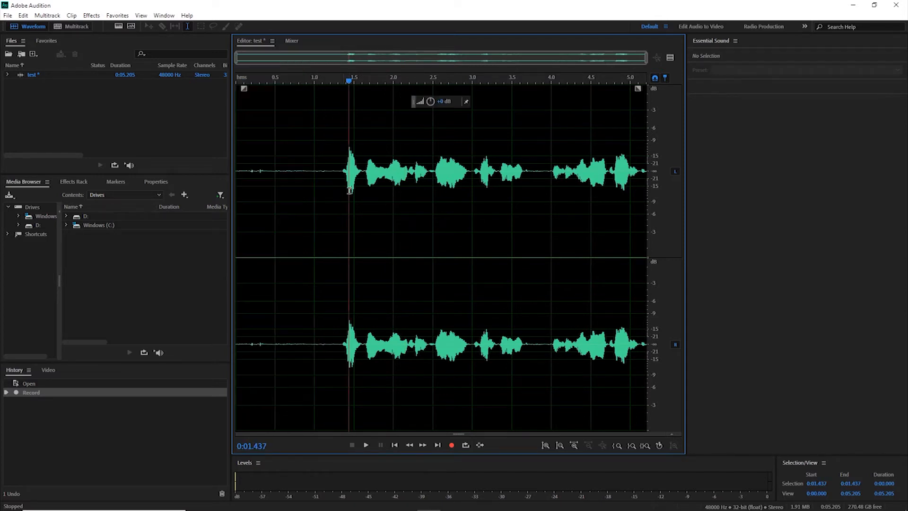
pyautogui.click(334, 173)
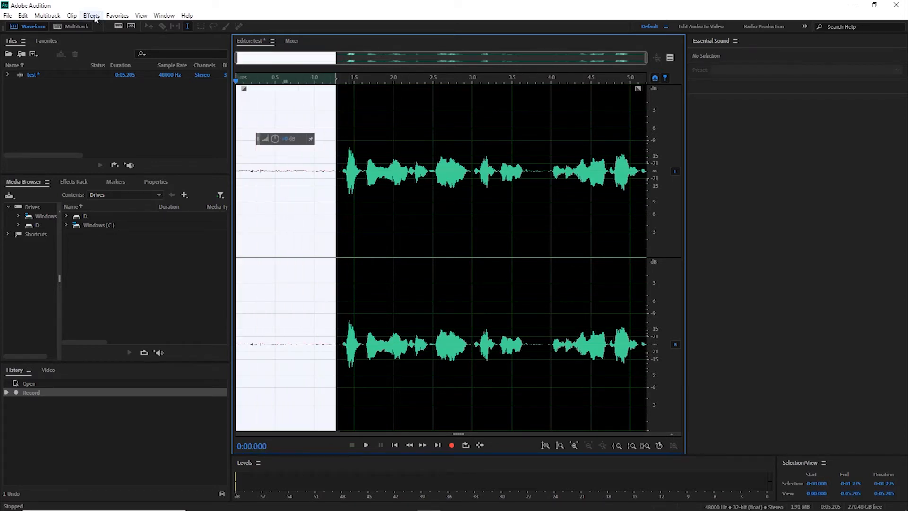
pyautogui.click(92, 15)
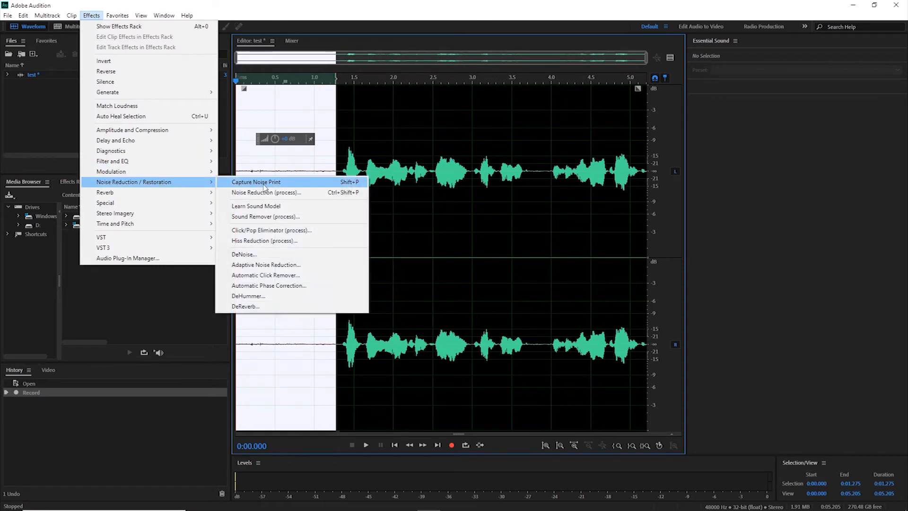
pyautogui.moveTo(278, 192)
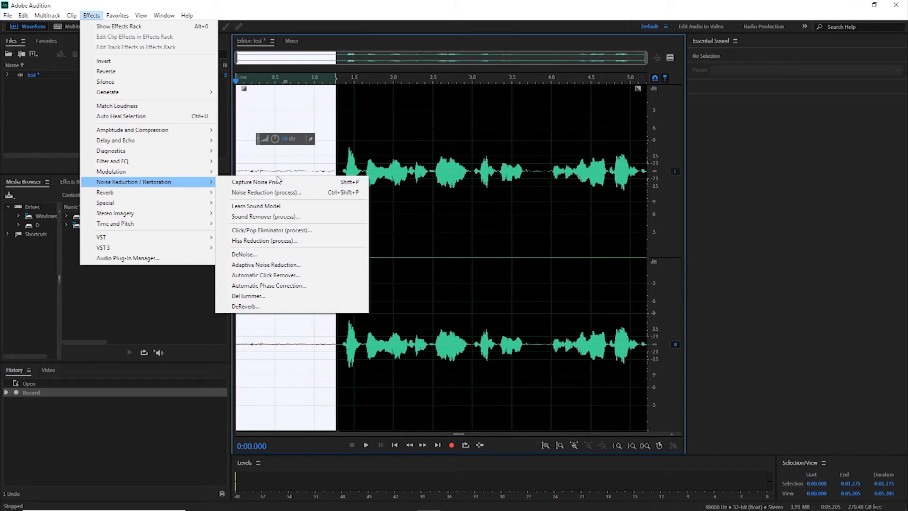
pyautogui.click(254, 182)
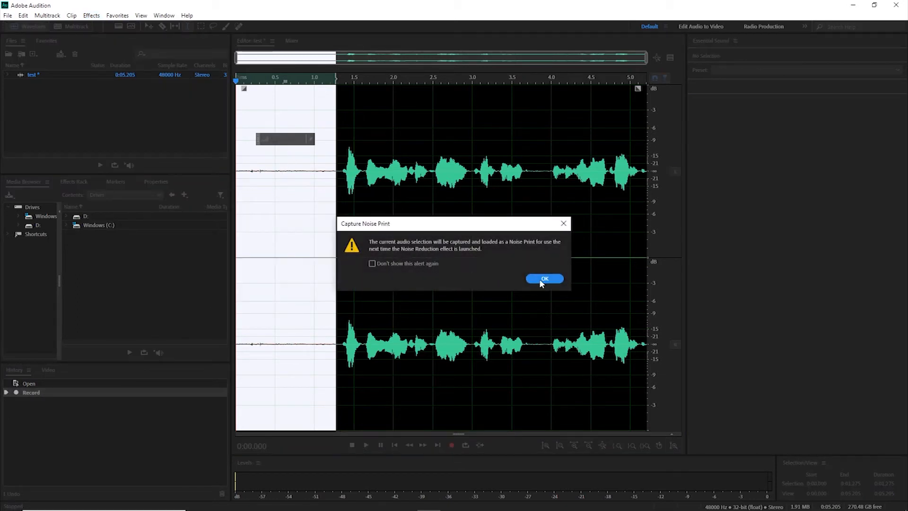
pyautogui.click(544, 278)
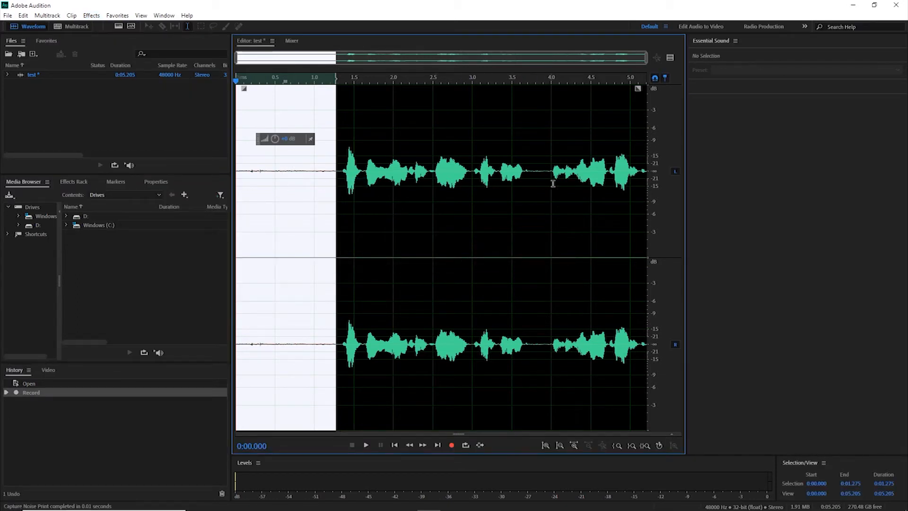
pyautogui.moveTo(546, 182)
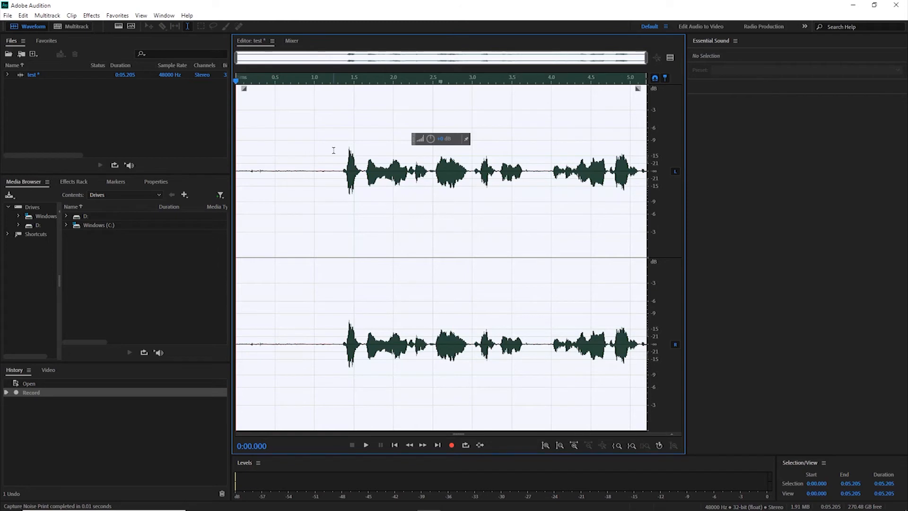
pyautogui.moveTo(105, 18)
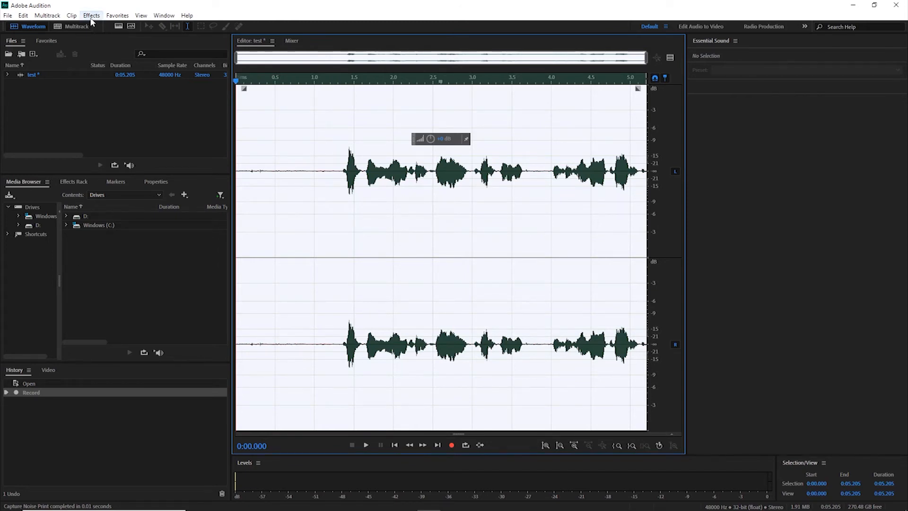
# Apply Noise Reduction (process) to the whole clip using the captured noise print
pyautogui.click(95, 15)
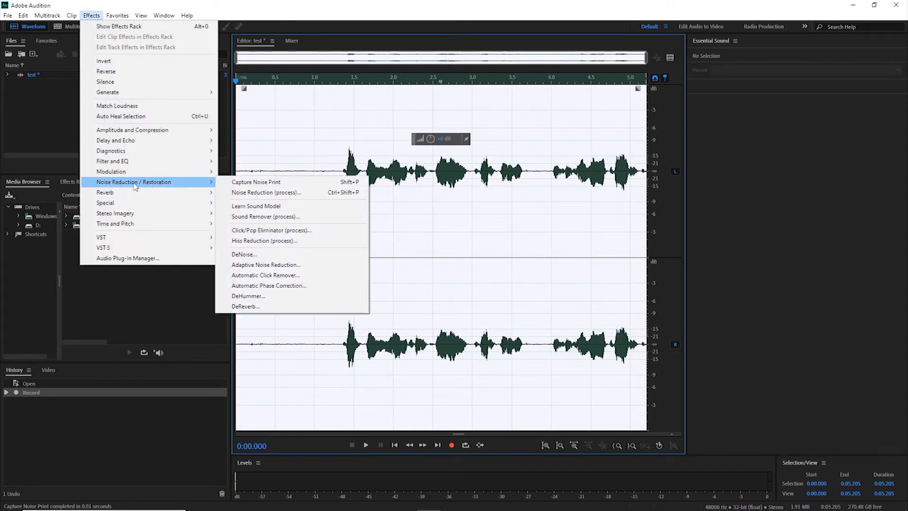
pyautogui.moveTo(252, 200)
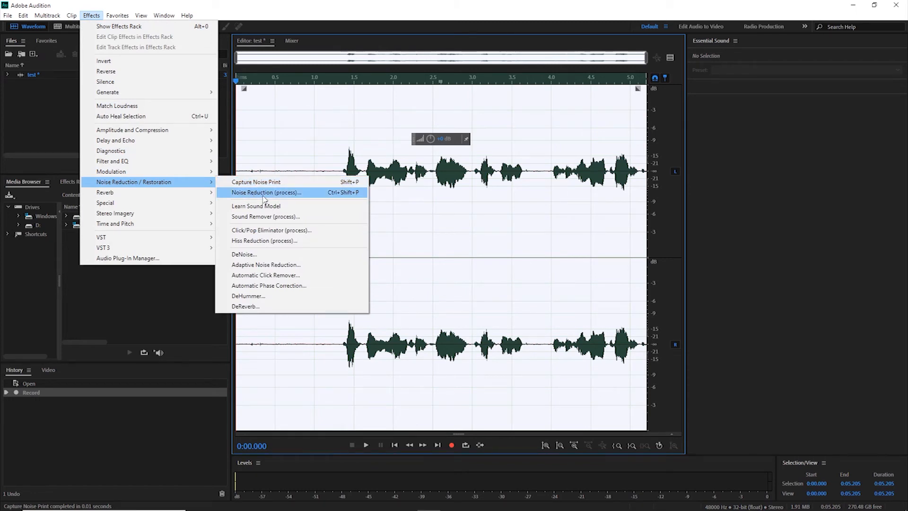
pyautogui.click(266, 193)
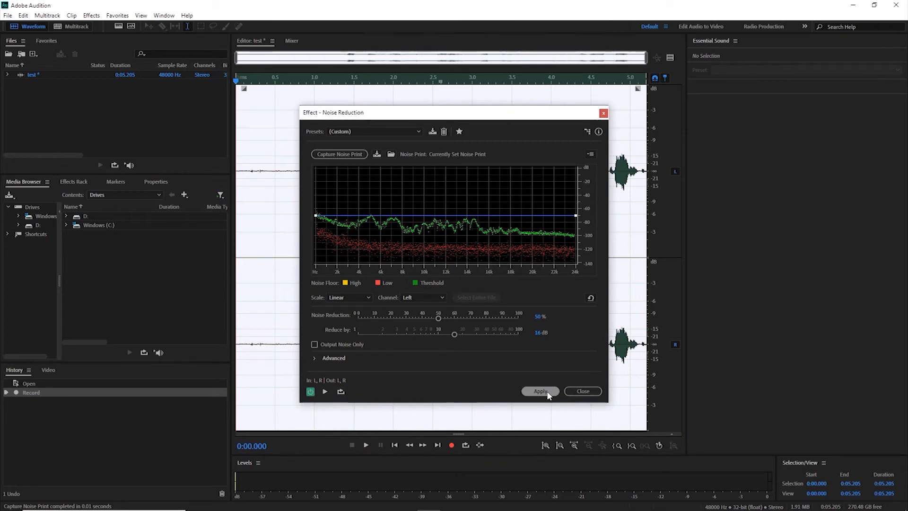
pyautogui.click(540, 391)
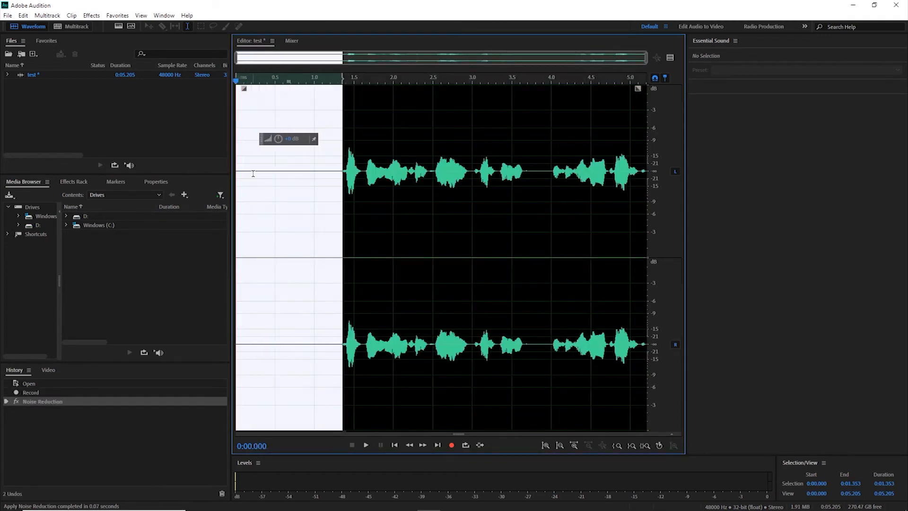
pyautogui.moveTo(377, 232)
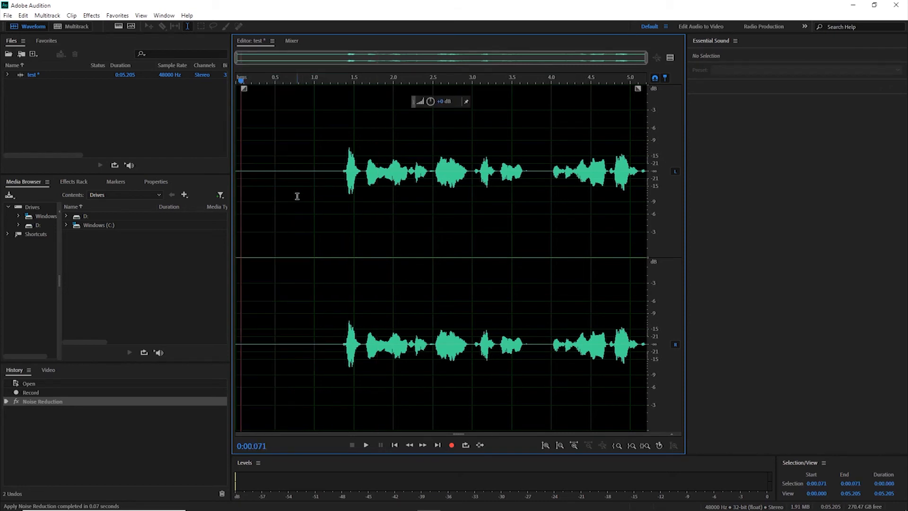
pyautogui.moveTo(334, 170)
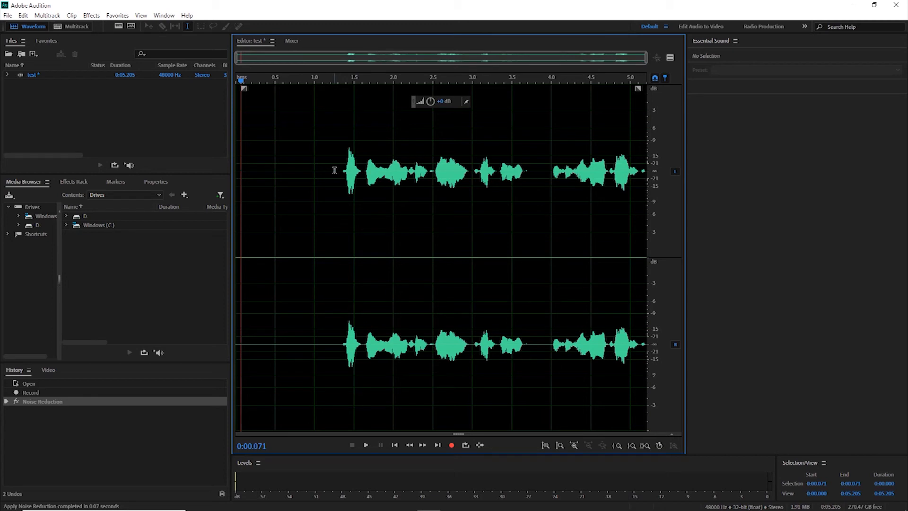
pyautogui.click(366, 445)
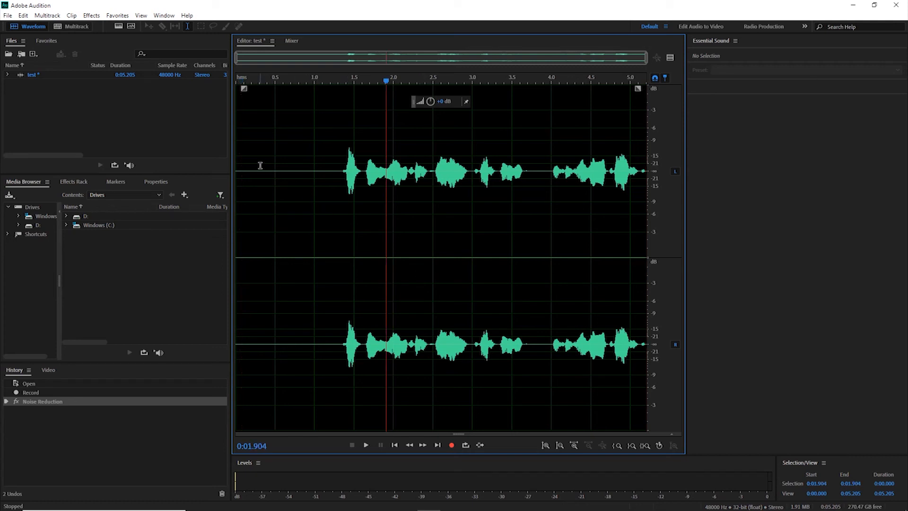
# Save As test.mp3 in MP3 Audio format, accepting the lossy compression warning
pyautogui.click(5, 16)
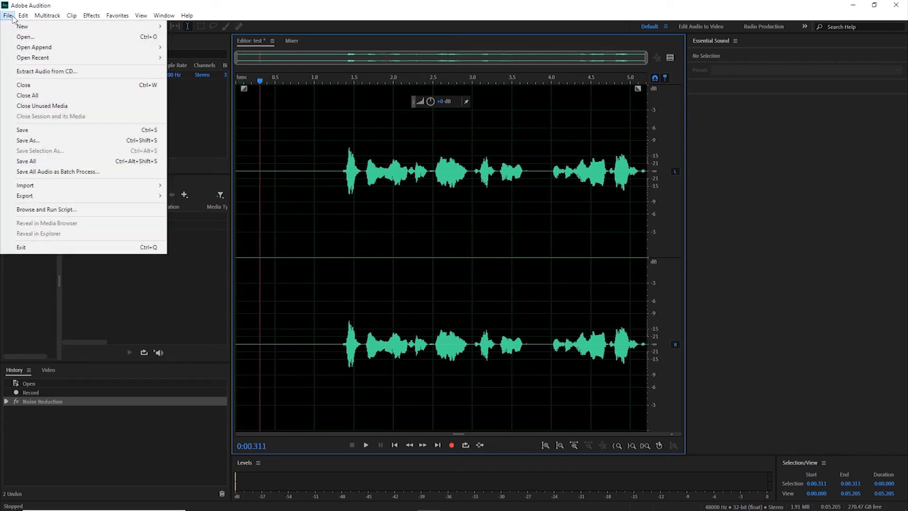
pyautogui.moveTo(30, 151)
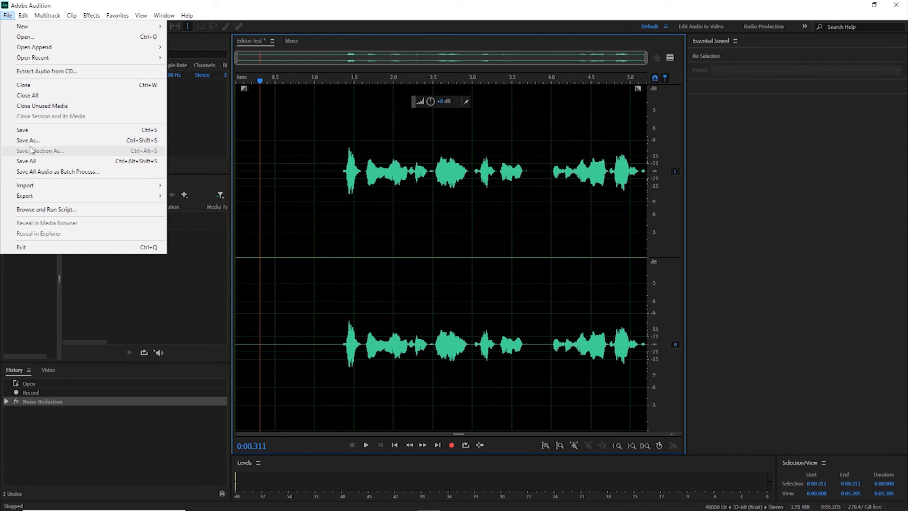
pyautogui.click(28, 140)
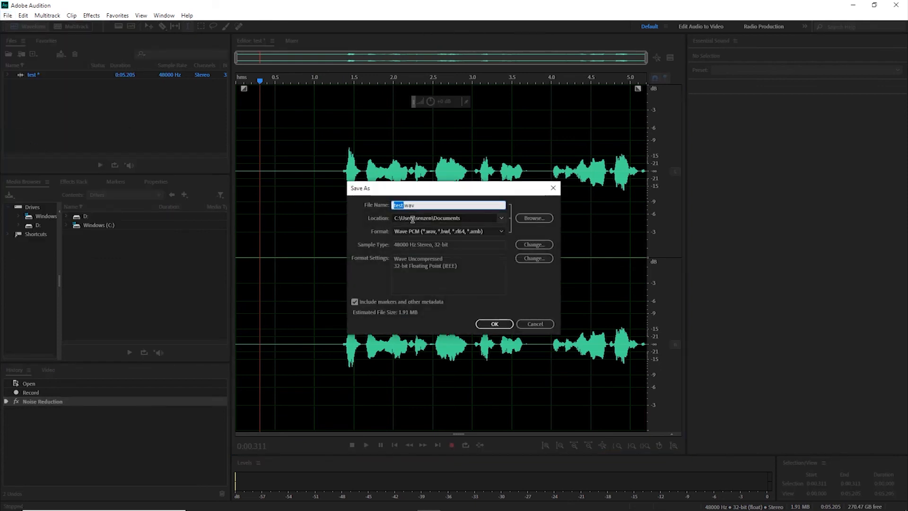
pyautogui.click(502, 231)
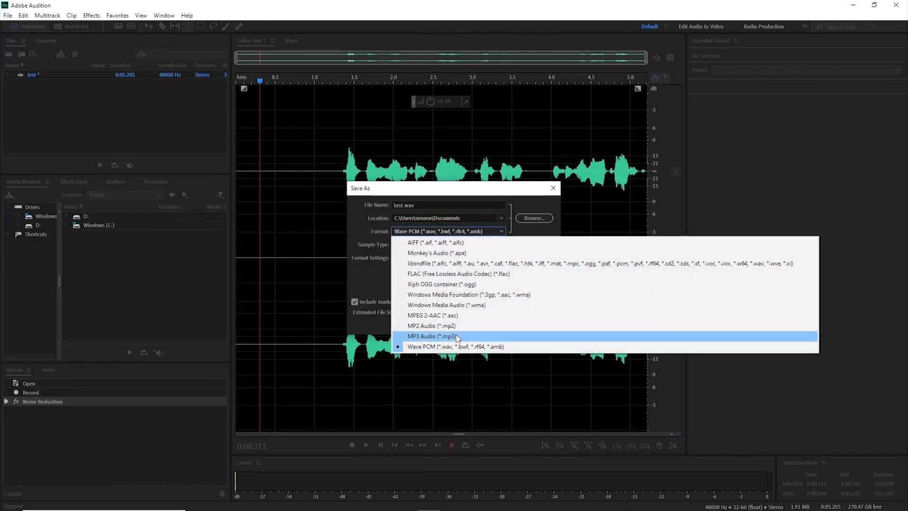
pyautogui.click(431, 336)
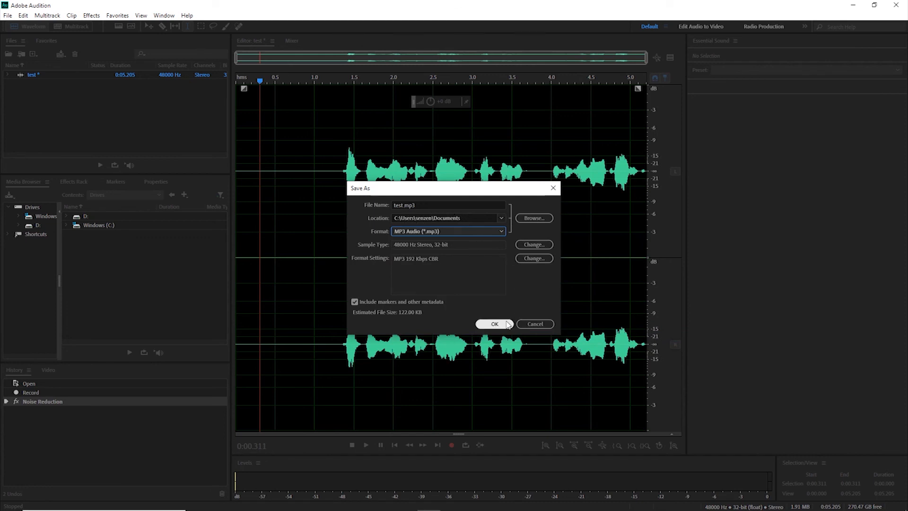
pyautogui.click(494, 324)
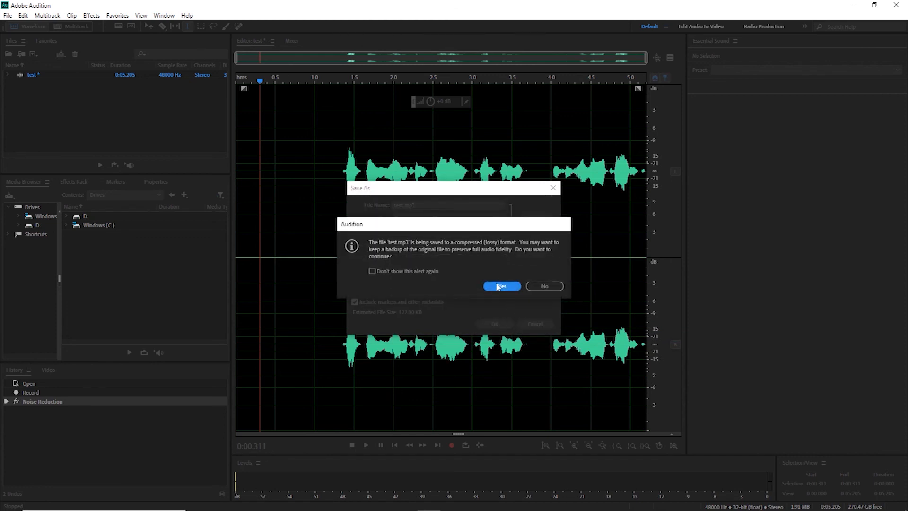
pyautogui.click(502, 285)
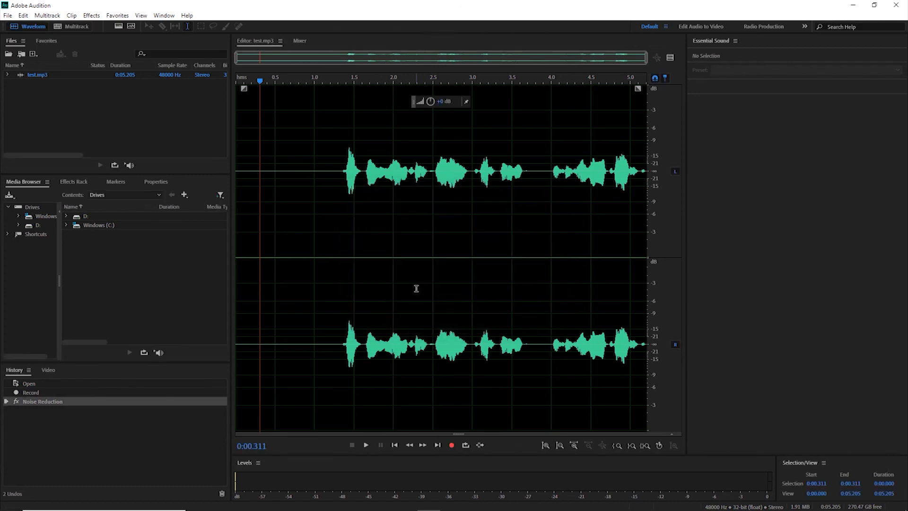